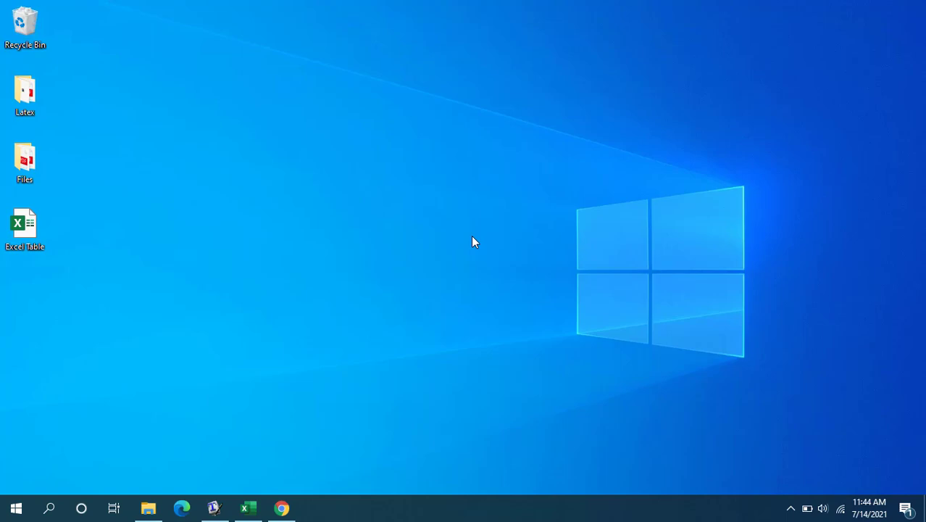
{"action": "mouse_move", "coordinate": [545, 279]}
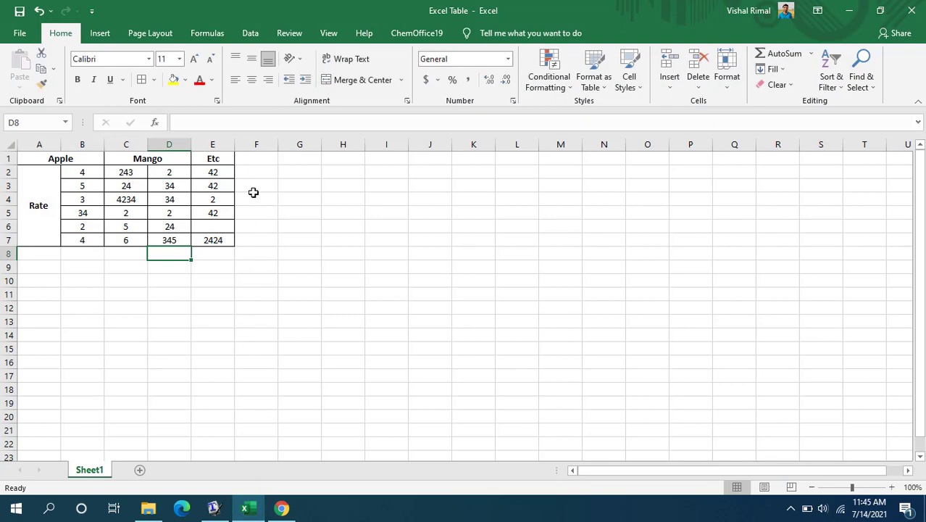
{"action": "mouse_move", "coordinate": [41, 158]}
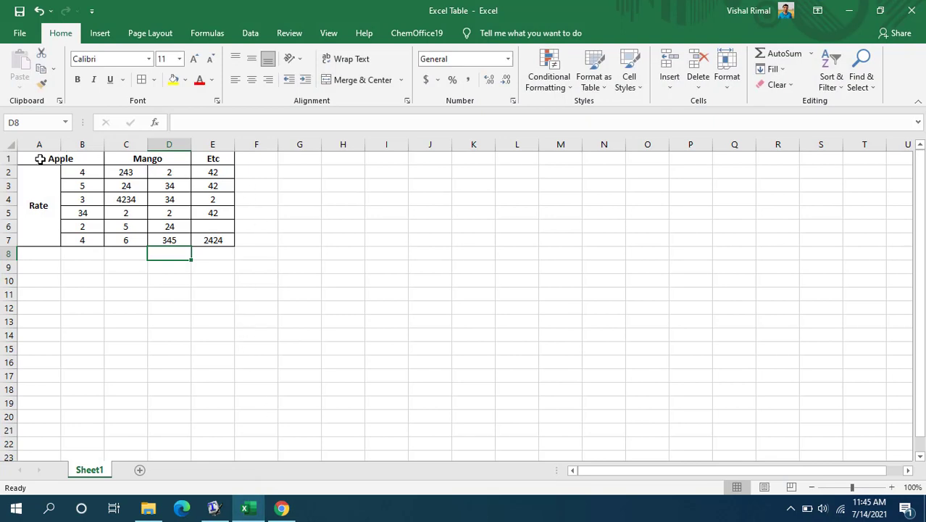
Step: Check the merged Apple and Mango header cells in Excel, then load latex-tables.com
{"action": "left_click", "coordinate": [256, 226]}
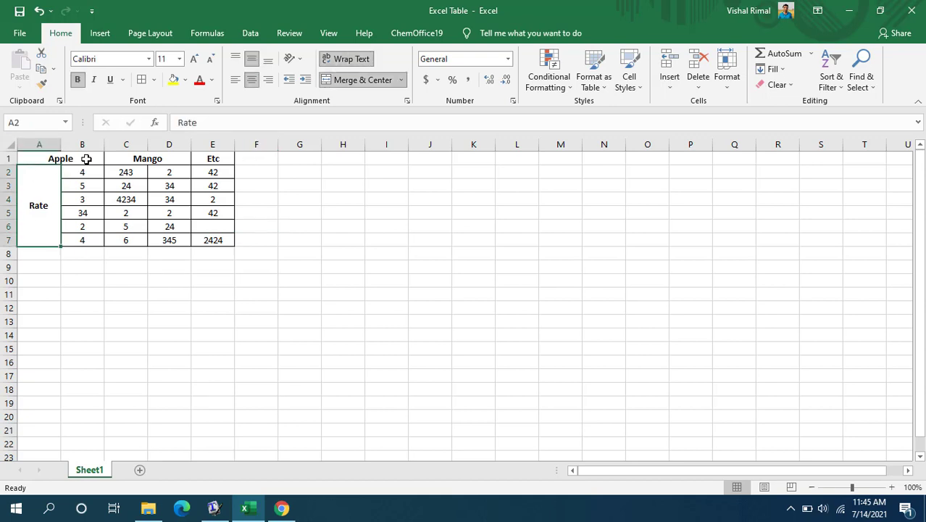
{"action": "left_click", "coordinate": [125, 158]}
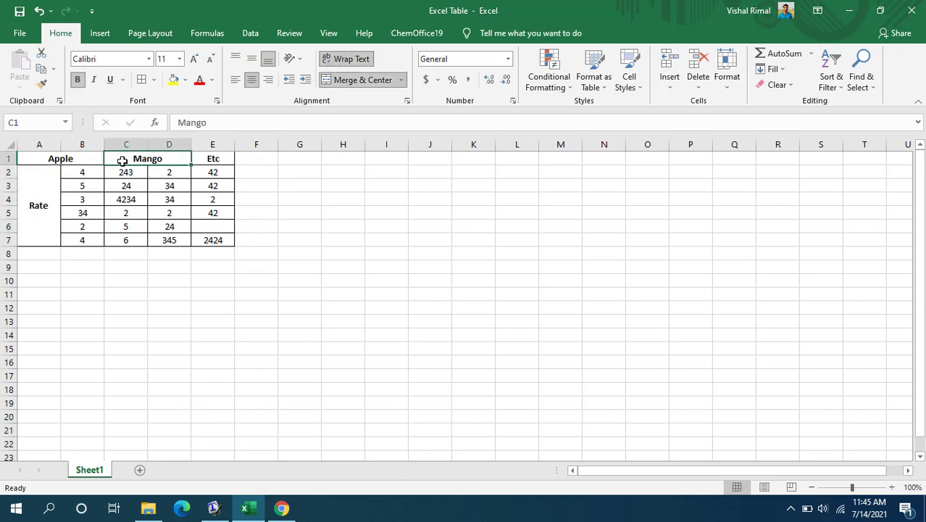
{"action": "left_click", "coordinate": [343, 240]}
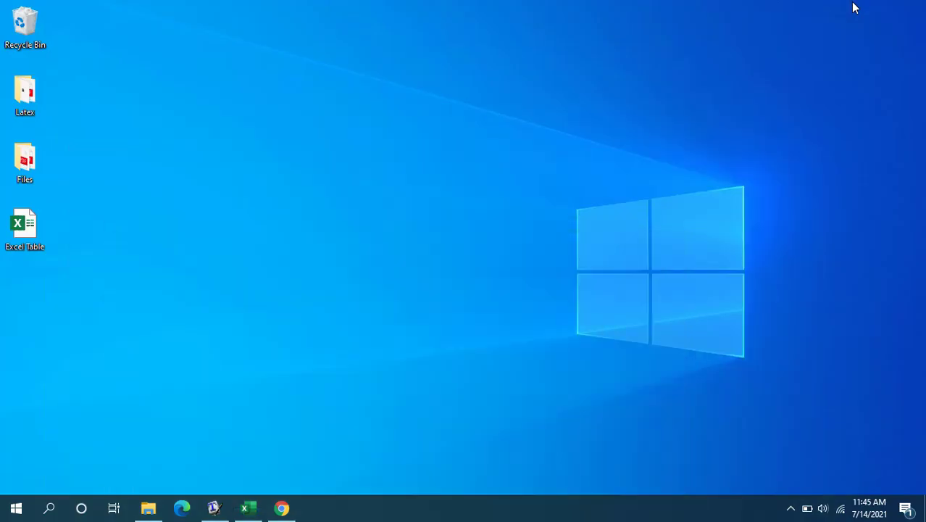
{"action": "mouse_move", "coordinate": [349, 176]}
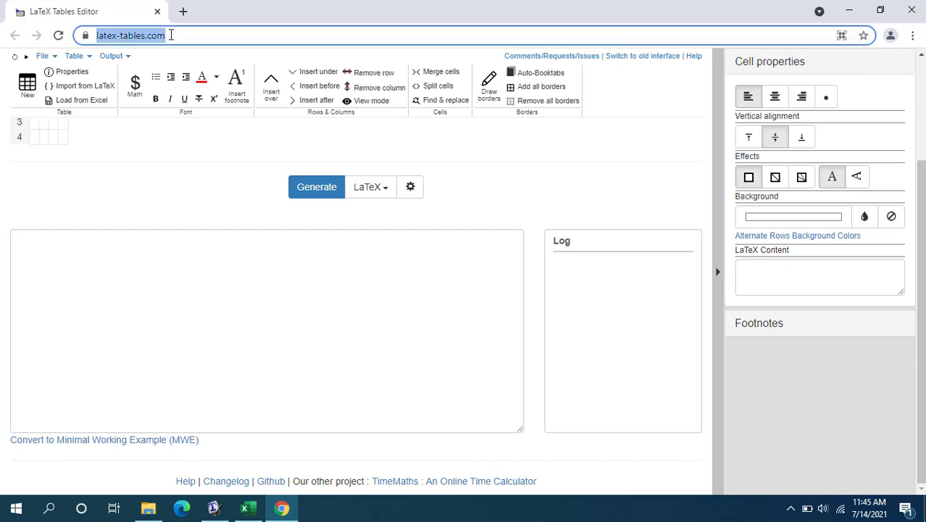
{"action": "left_click", "coordinate": [164, 35]}
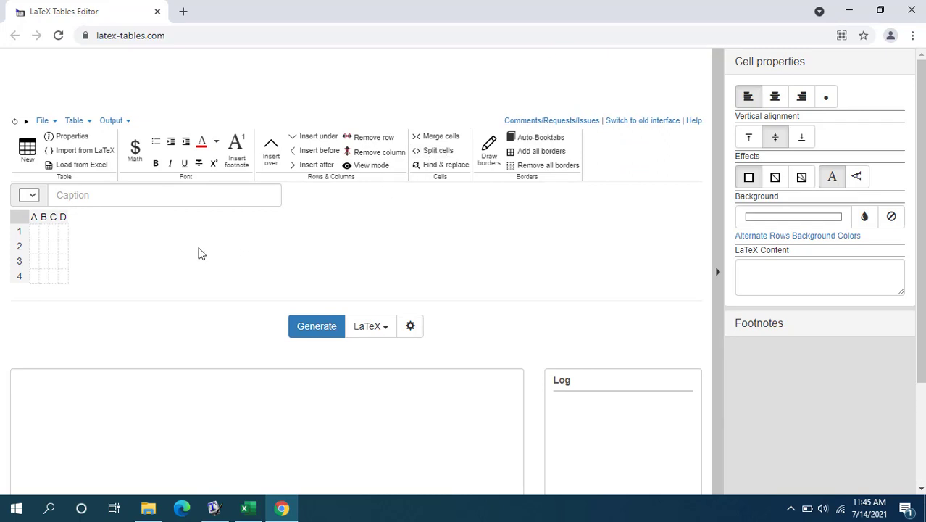
Step: Import Excel Table.xlsx via Load from Excel, filling a 7-row by 5-column grid
{"action": "left_click", "coordinate": [81, 164]}
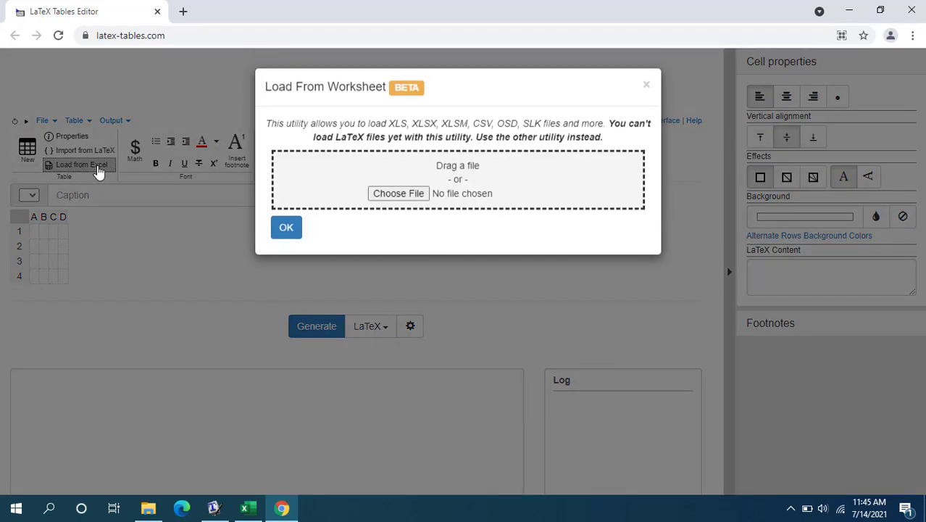
{"action": "mouse_move", "coordinate": [310, 155]}
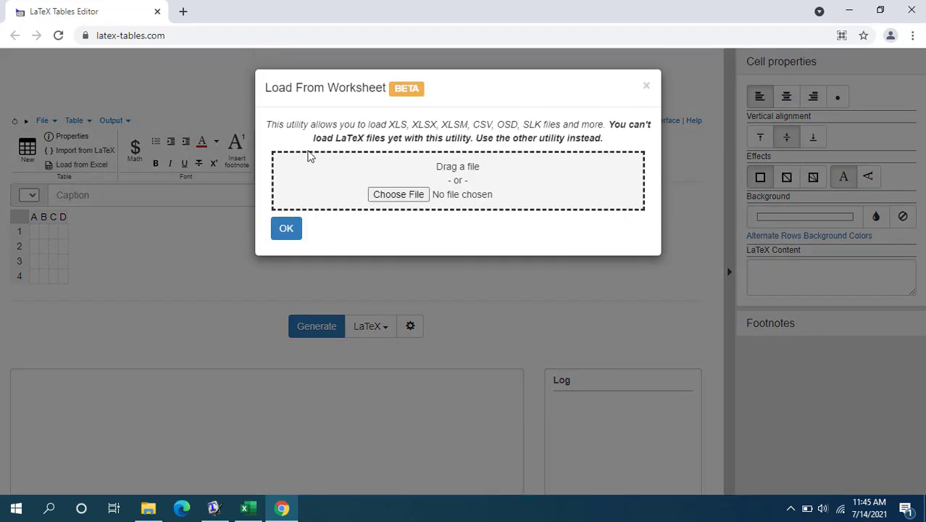
{"action": "mouse_move", "coordinate": [401, 200]}
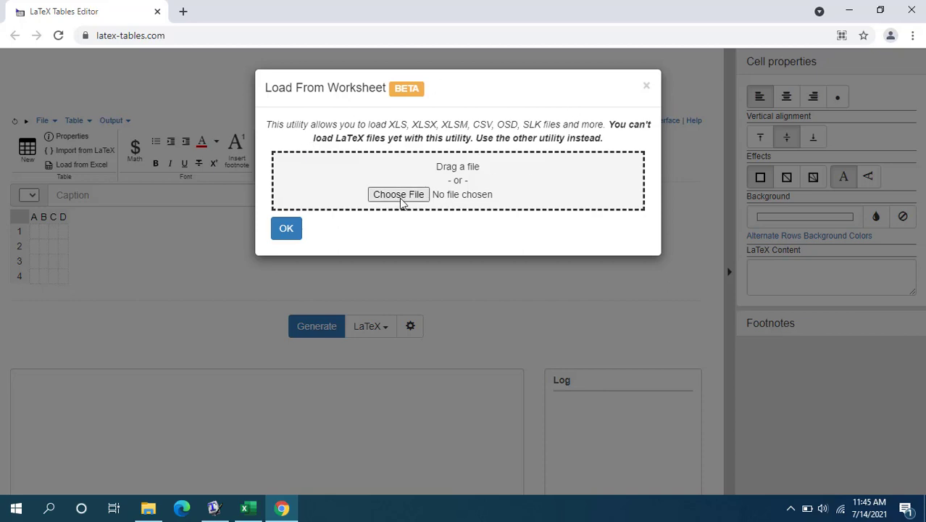
{"action": "left_click", "coordinate": [398, 193]}
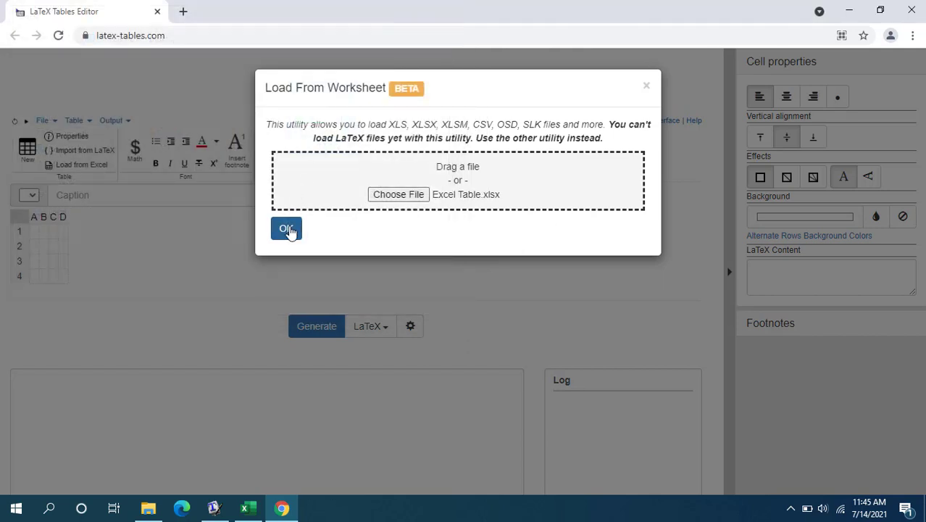
{"action": "left_click", "coordinate": [286, 228]}
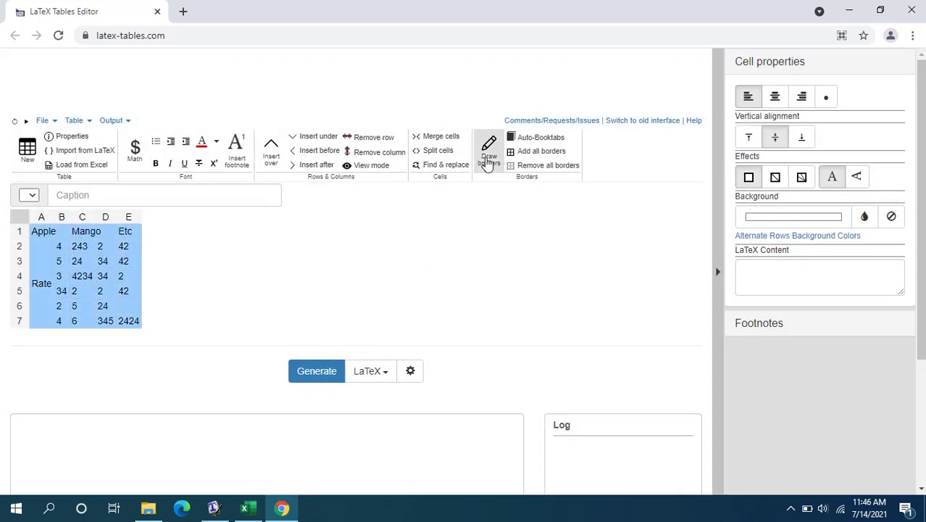
Step: Add borders around every table cell and select the Apple, Mango, Etc header row
{"action": "left_click", "coordinate": [488, 150]}
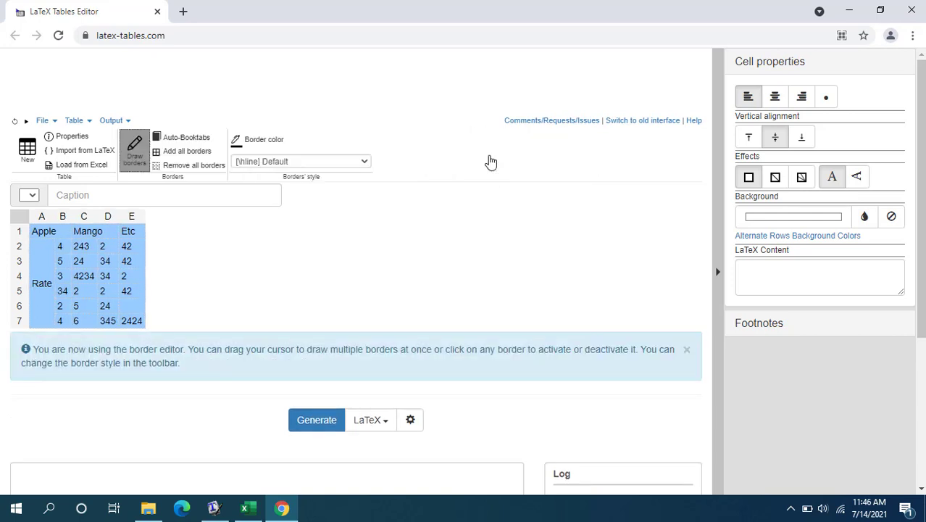
{"action": "mouse_move", "coordinate": [29, 218]}
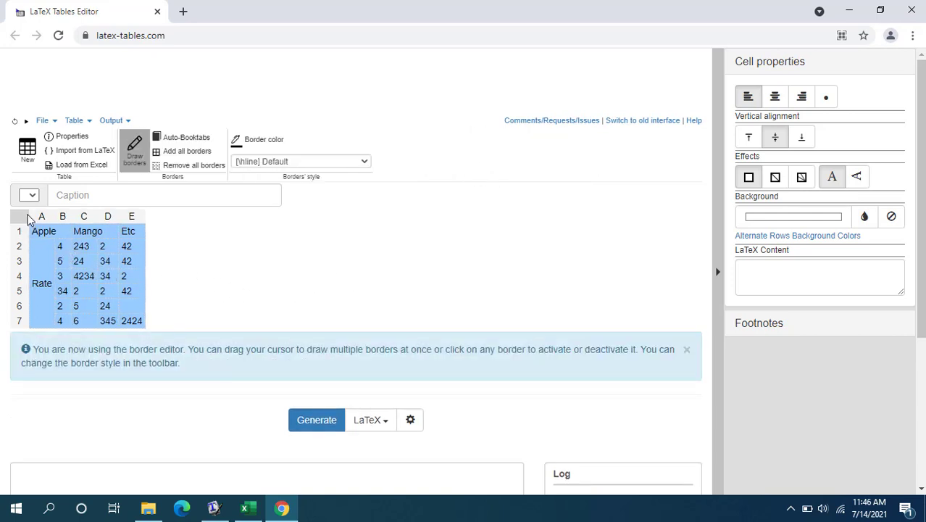
{"action": "left_click", "coordinate": [187, 151]}
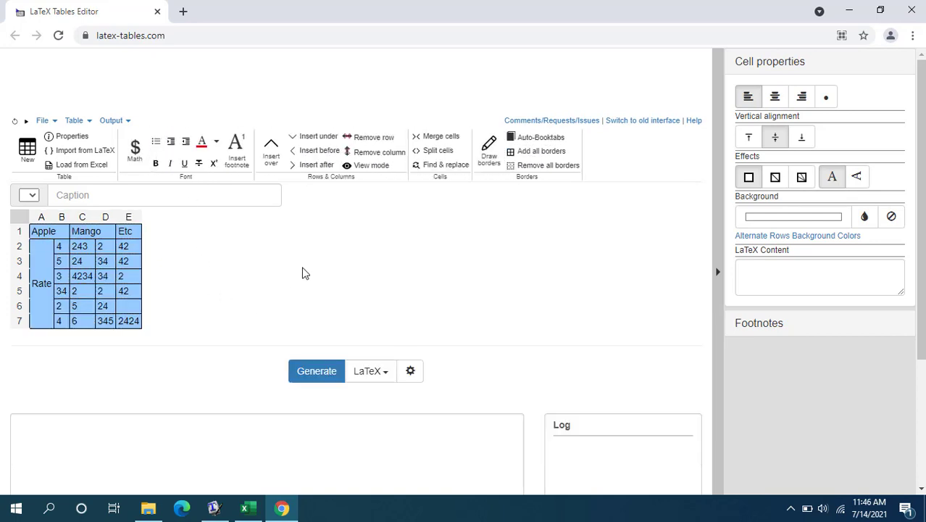
{"action": "left_click", "coordinate": [58, 261]}
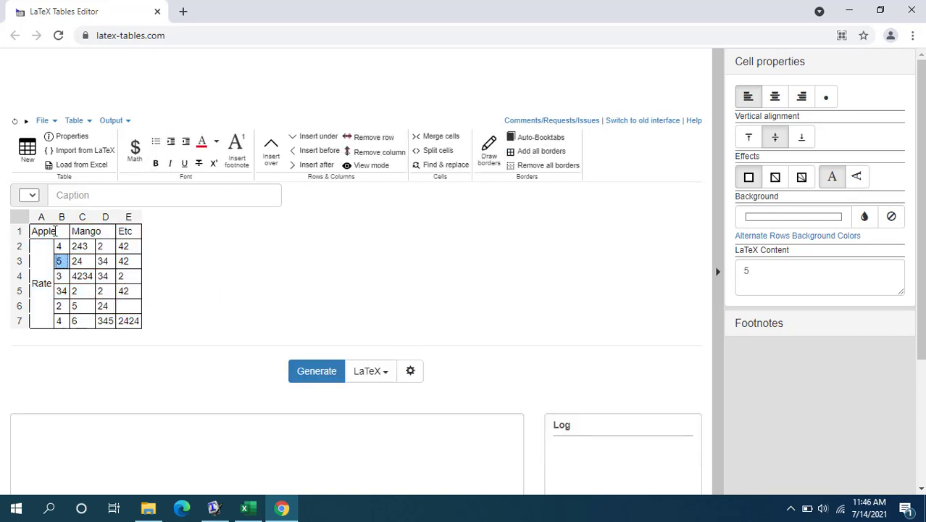
{"action": "left_click", "coordinate": [42, 230]}
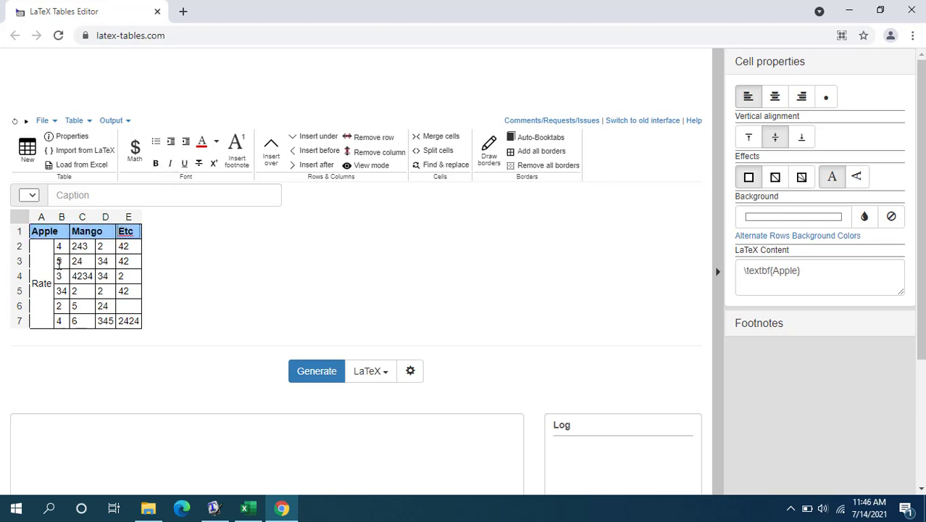
{"action": "left_click", "coordinate": [41, 284]}
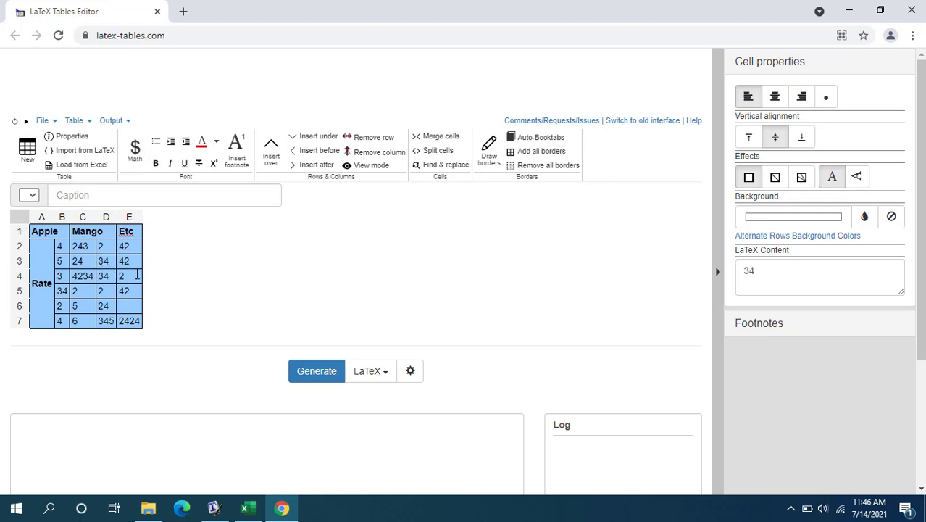
{"action": "mouse_move", "coordinate": [774, 90]}
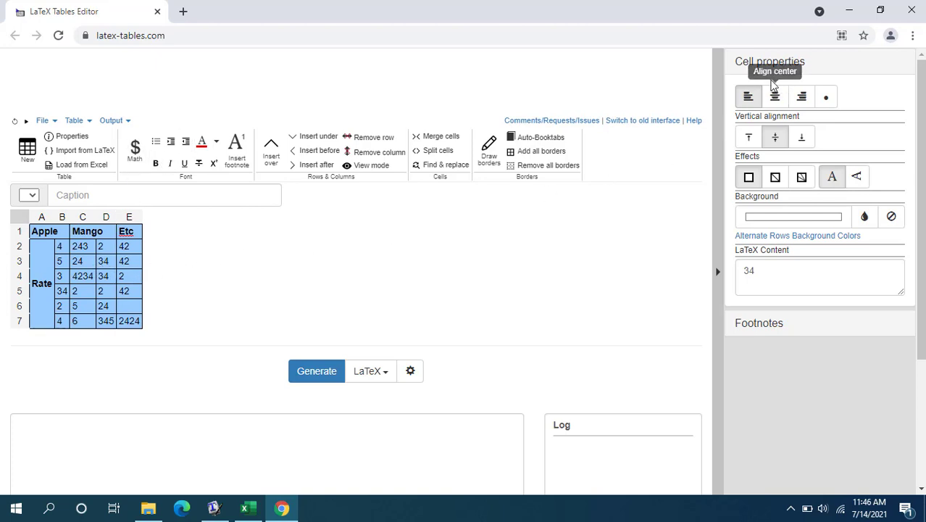
Step: Select all cells and review the 2424 and 42 cells in rows 7 and 5
{"action": "left_click", "coordinate": [773, 97]}
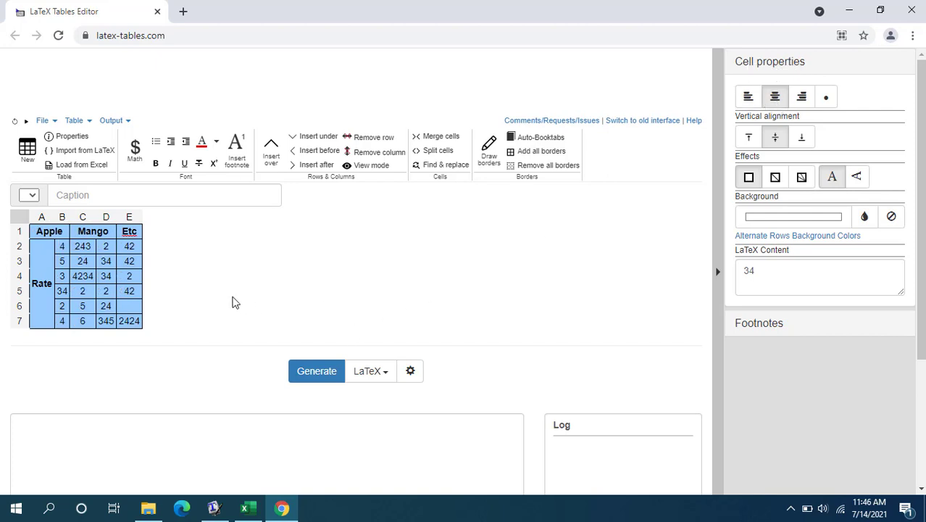
{"action": "left_click", "coordinate": [128, 321]}
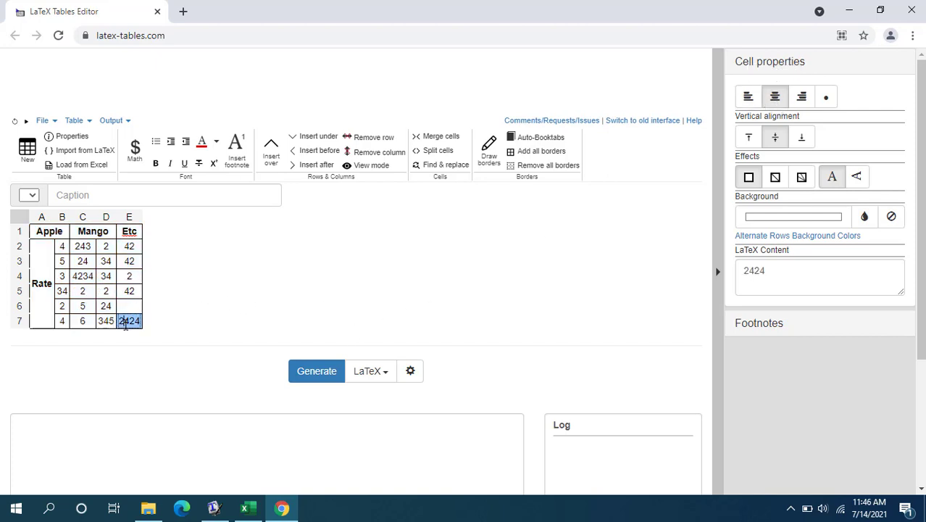
{"action": "left_click", "coordinate": [129, 306]}
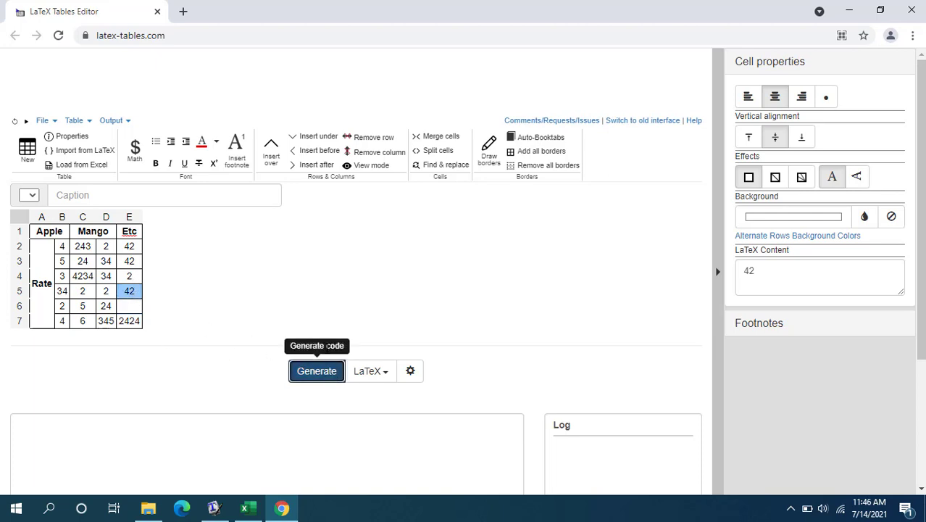
Step: Generate the table's LaTeX code, noting the commented multirow package line, and copy it
{"action": "left_click", "coordinate": [316, 371]}
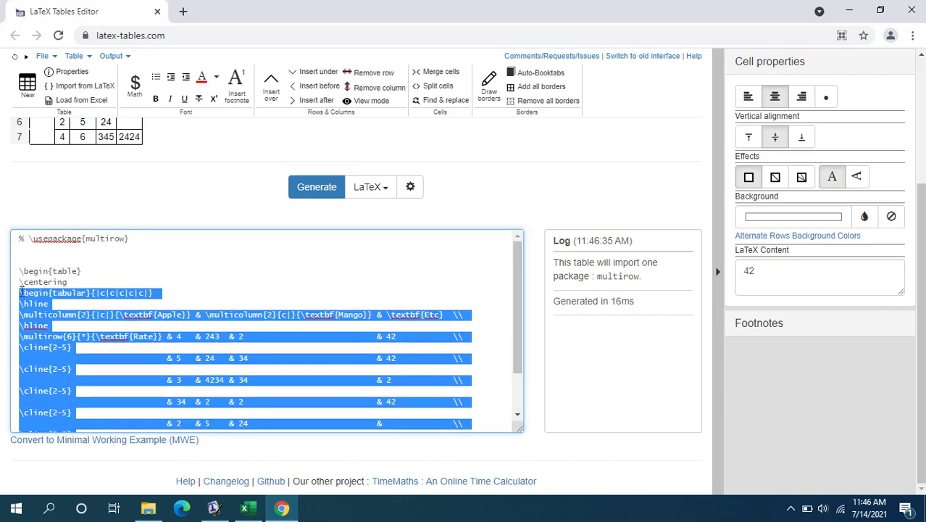
{"action": "left_click", "coordinate": [75, 252]}
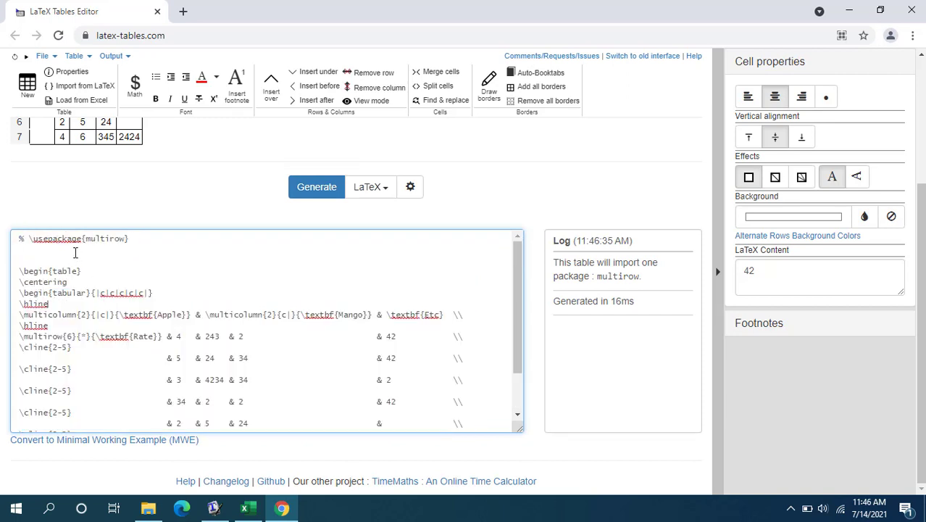
{"action": "double_click", "coordinate": [45, 238]}
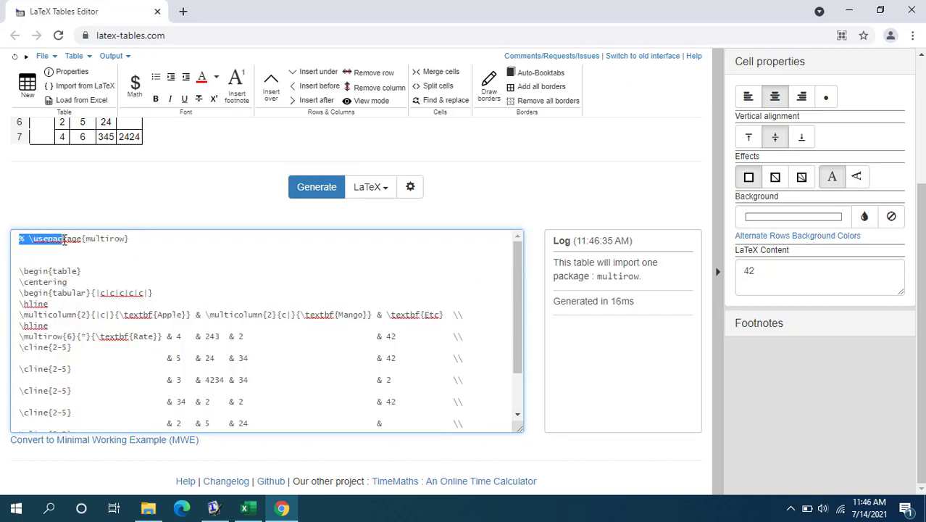
{"action": "left_click", "coordinate": [133, 238]}
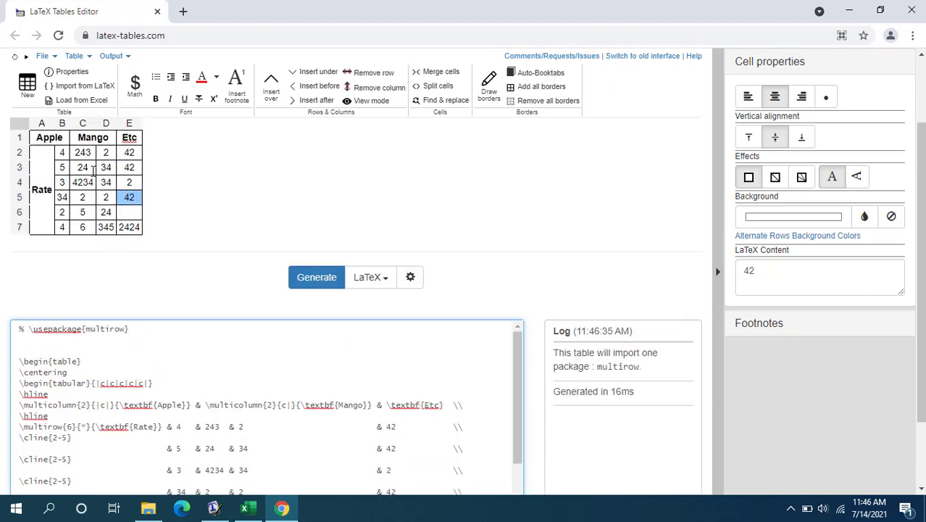
{"action": "mouse_move", "coordinate": [87, 308]}
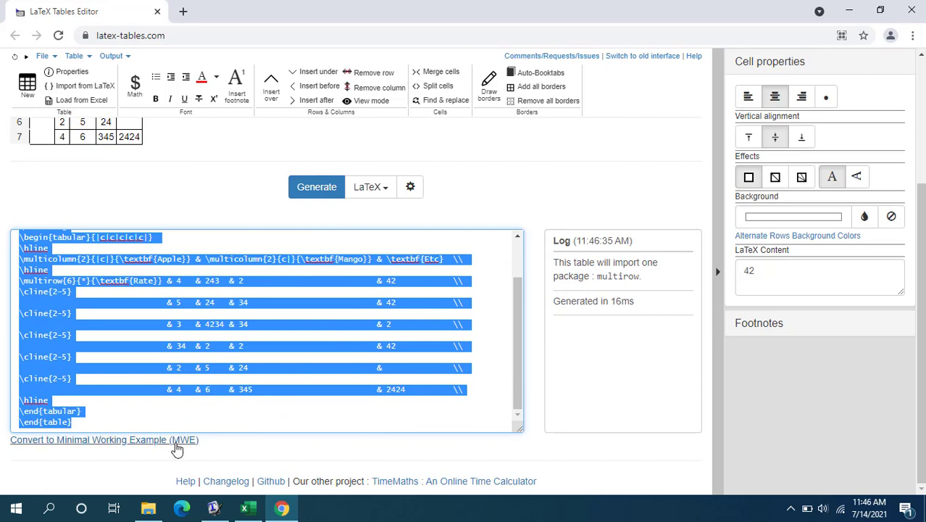
{"action": "left_click", "coordinate": [214, 507]}
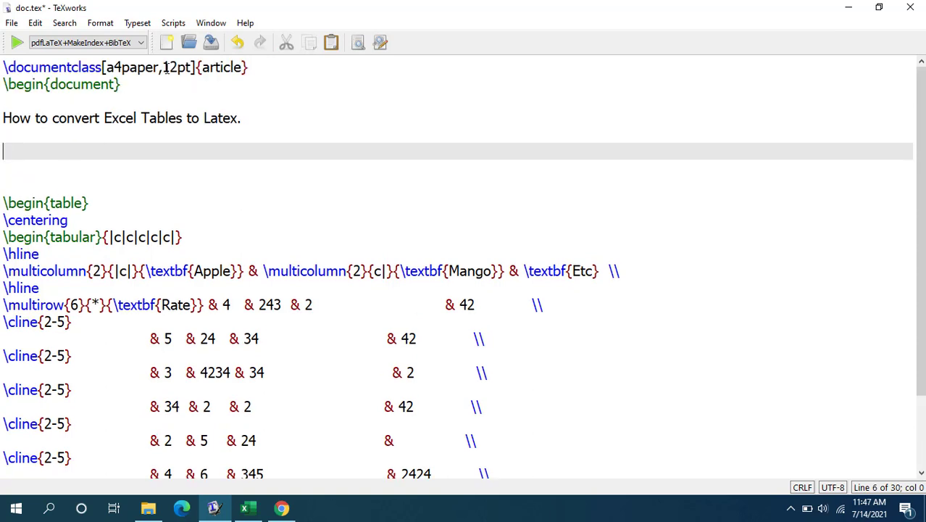
Step: Add \usepackage{multirow} to doc.tex, compile the bordered table, and close the Console output
{"action": "type", "text": "\\usepackage{multirow}"}
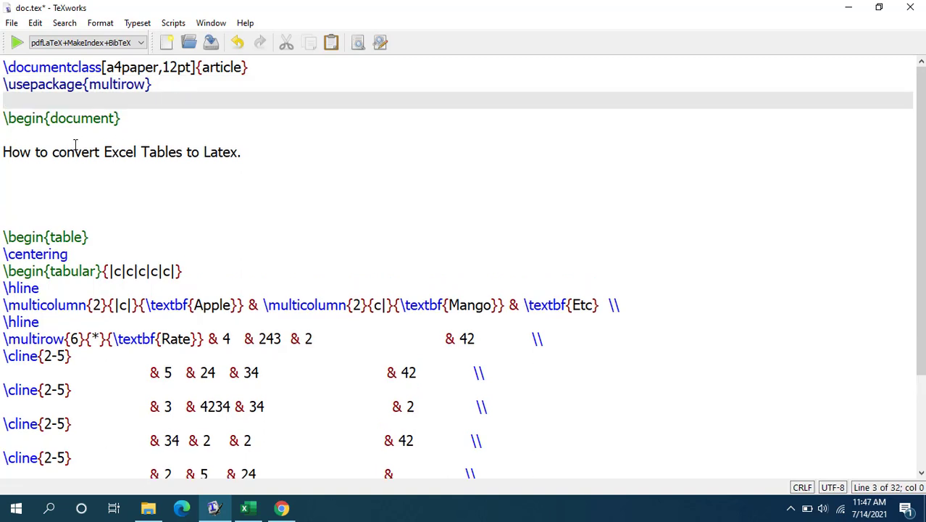
{"action": "left_click", "coordinate": [59, 172]}
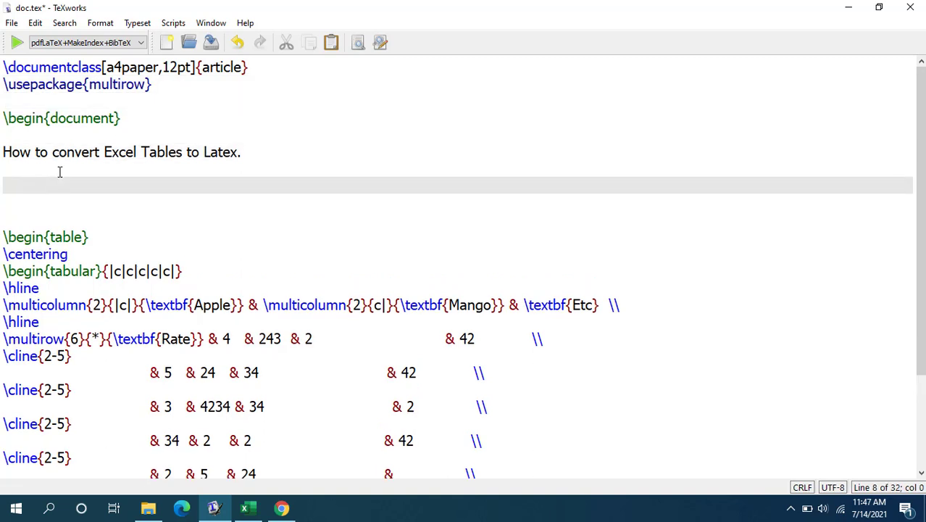
{"action": "scroll", "scroll_direction": "down", "scroll_amount": 3}
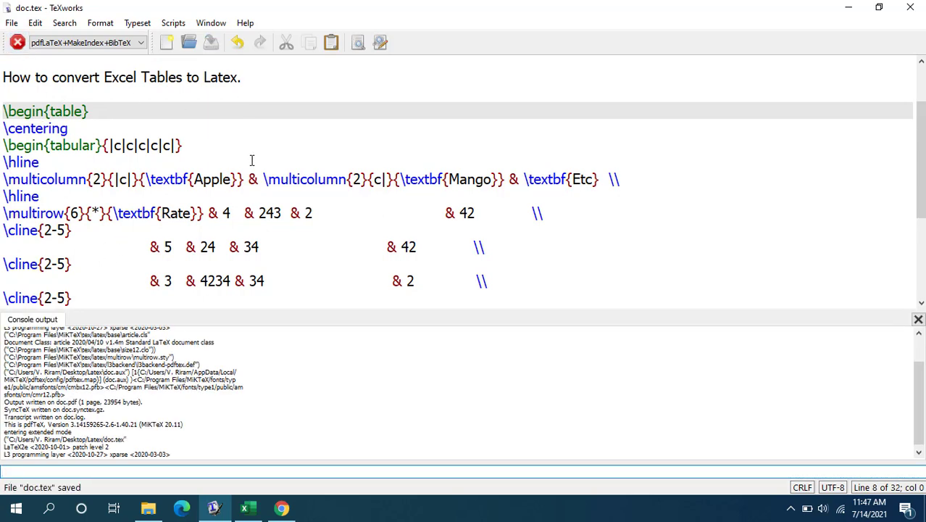
{"action": "left_click", "coordinate": [16, 41]}
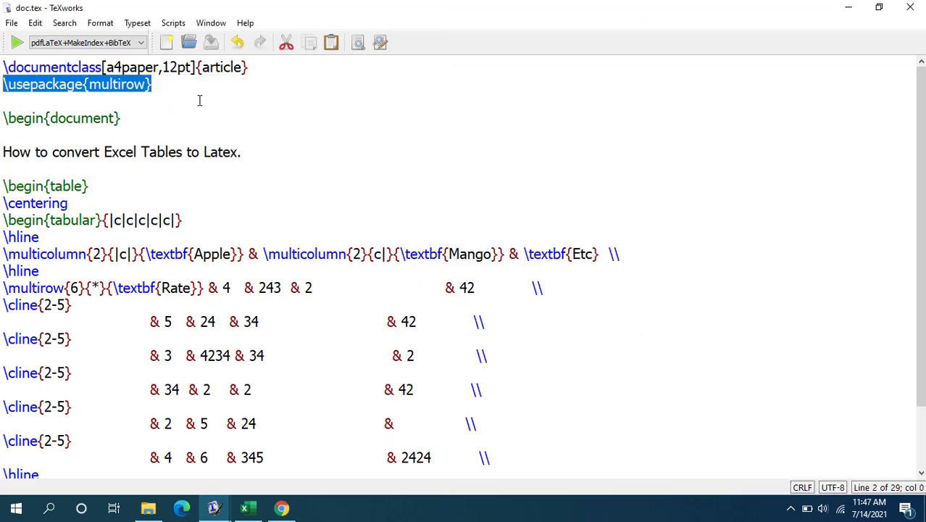
{"action": "left_click", "coordinate": [214, 412]}
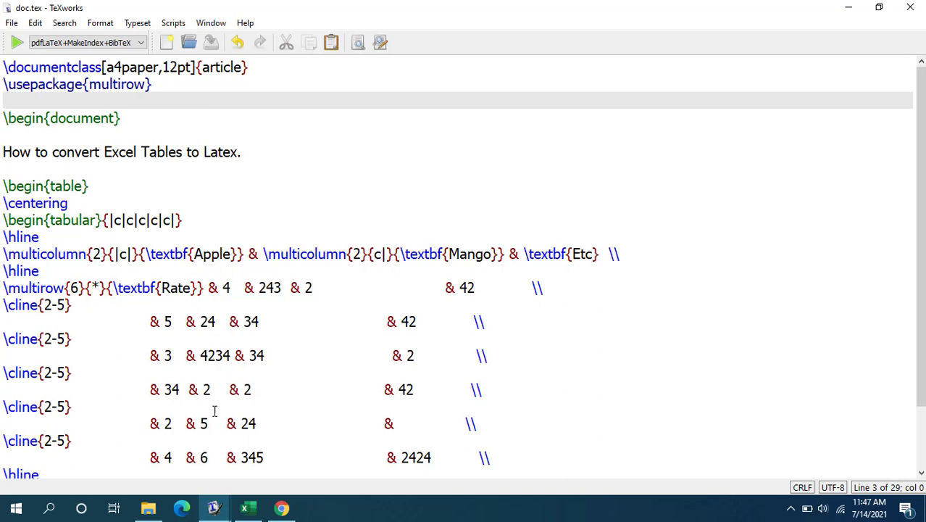
{"action": "left_click", "coordinate": [17, 39]}
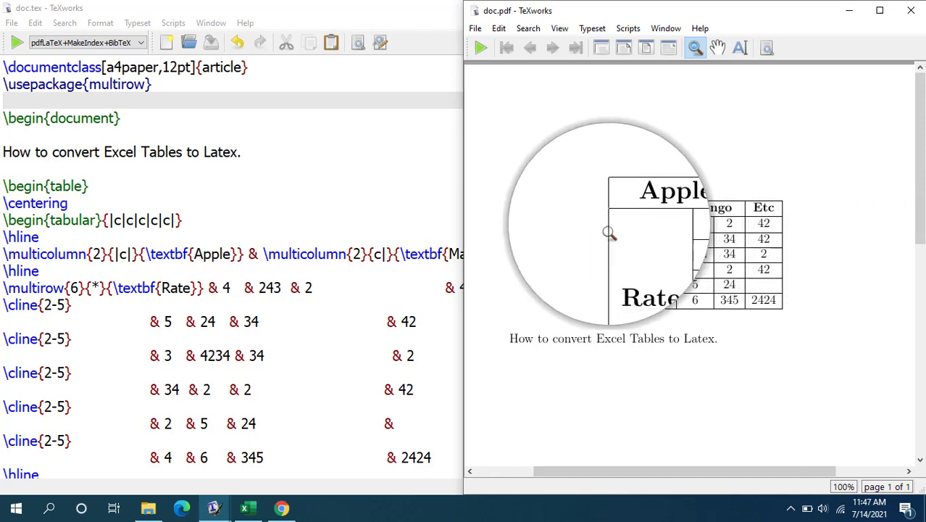
{"action": "mouse_move", "coordinate": [819, 179]}
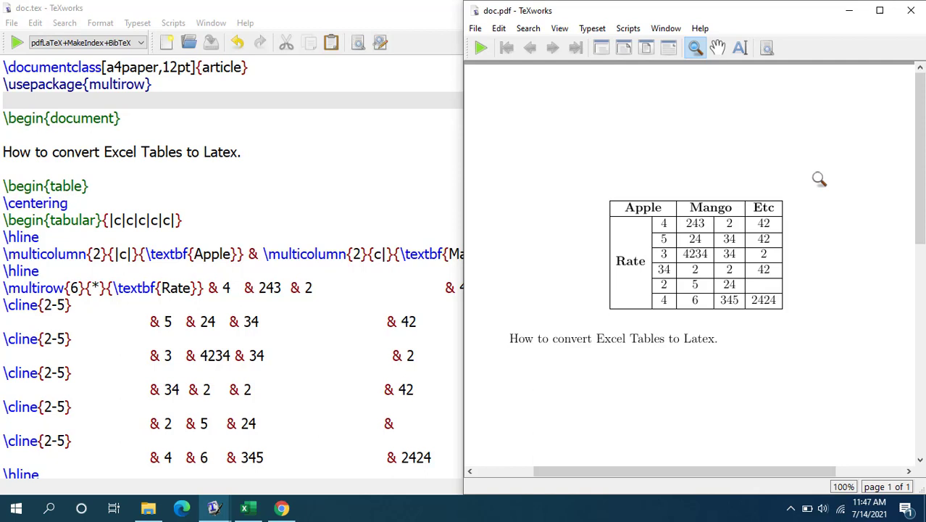
{"action": "mouse_move", "coordinate": [817, 94]}
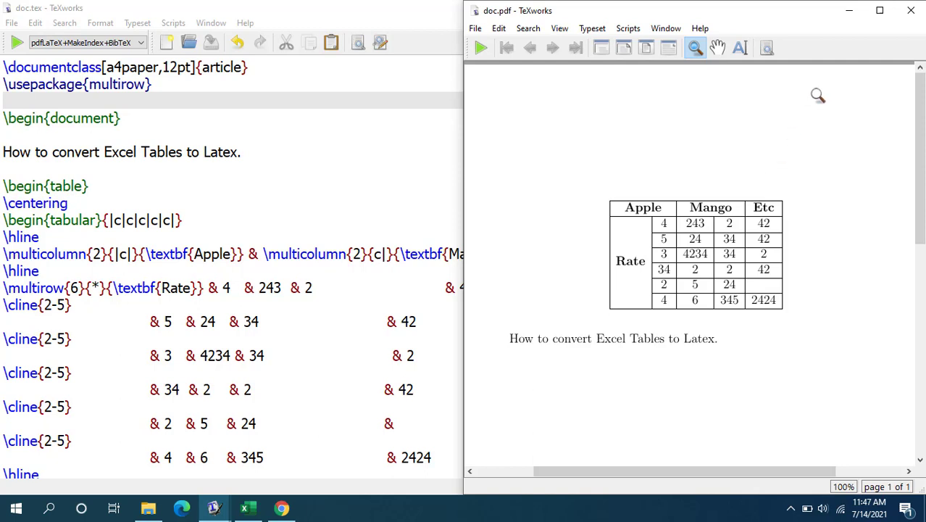
{"action": "mouse_move", "coordinate": [785, 192]}
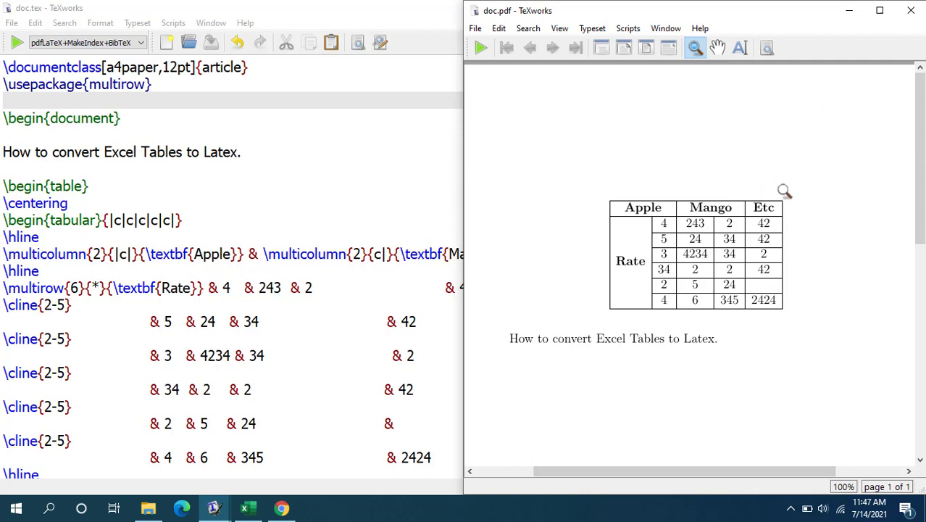
{"action": "mouse_move", "coordinate": [796, 190]}
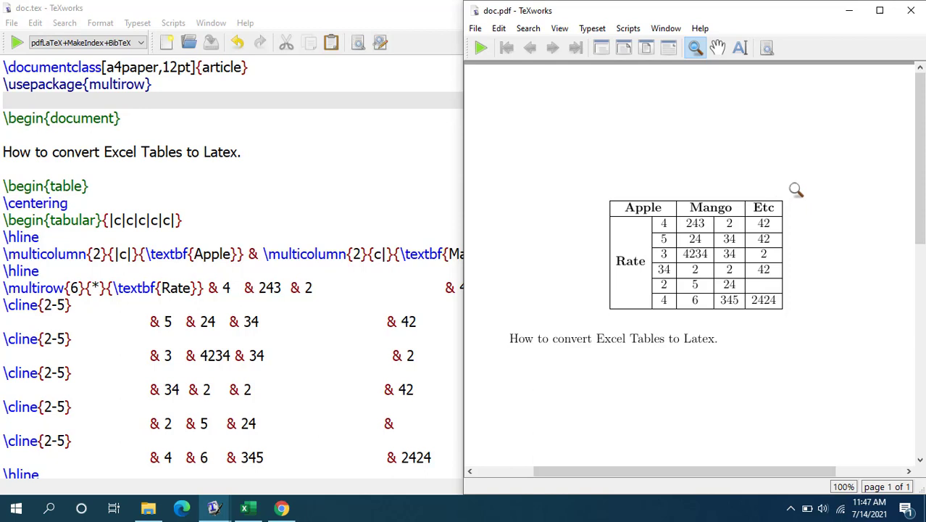